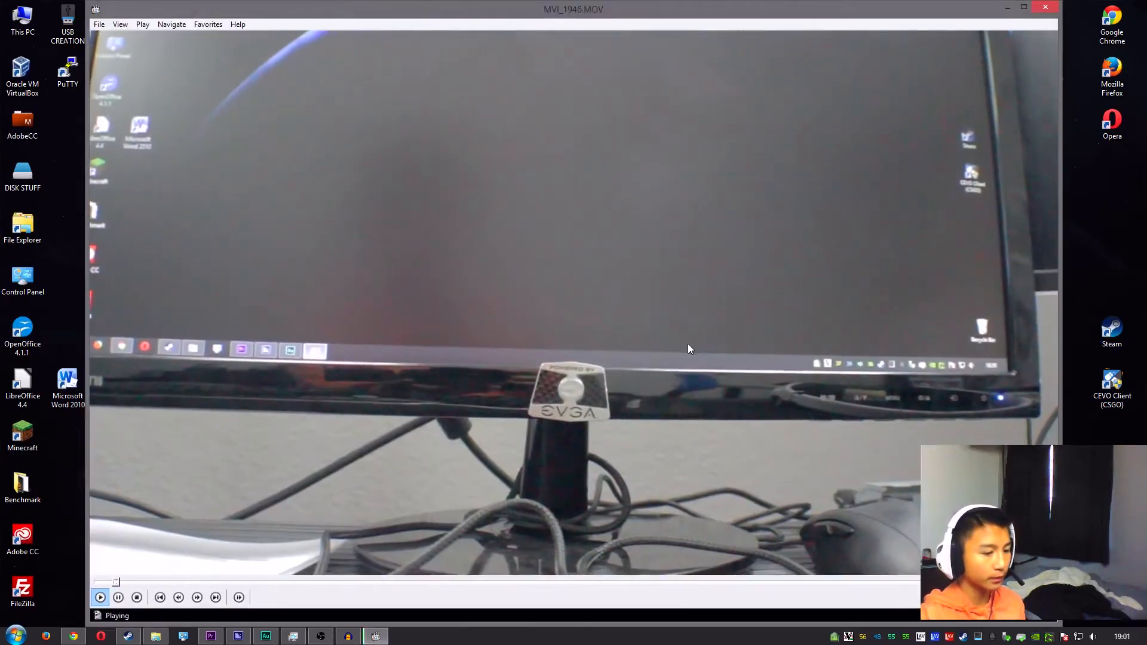
Switch from the MVI_1946.MOV playback to the empty 'How to Turn Mono Audio Stereo' Premiere Pro project.
{"action": "left_click", "coordinate": [156, 635]}
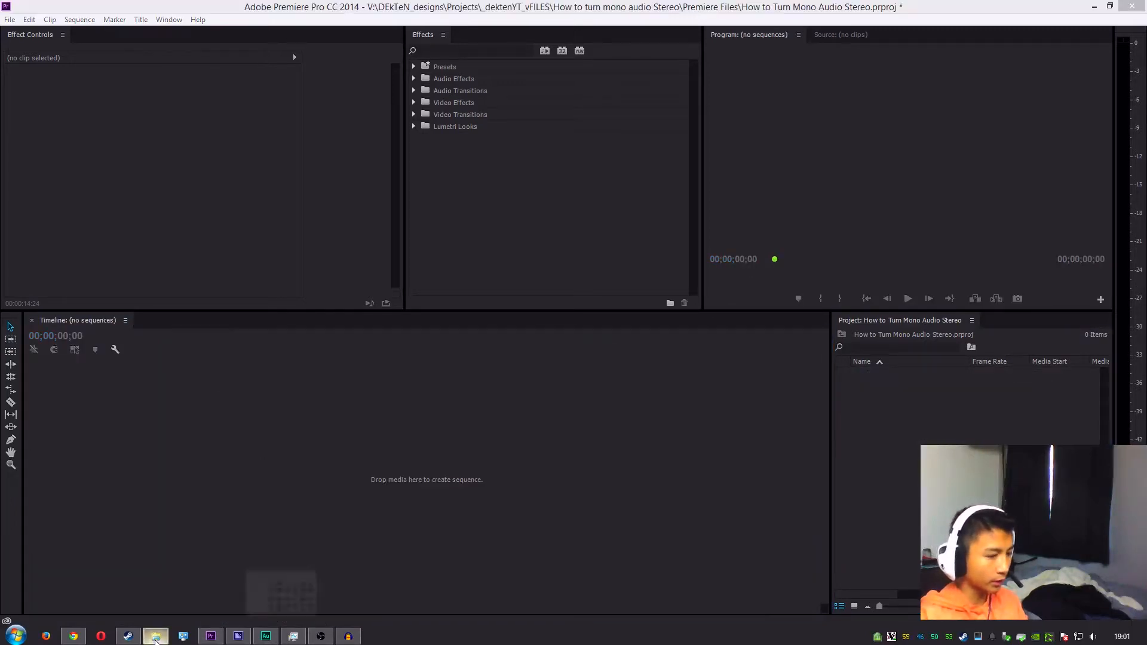
{"action": "left_click", "coordinate": [155, 635]}
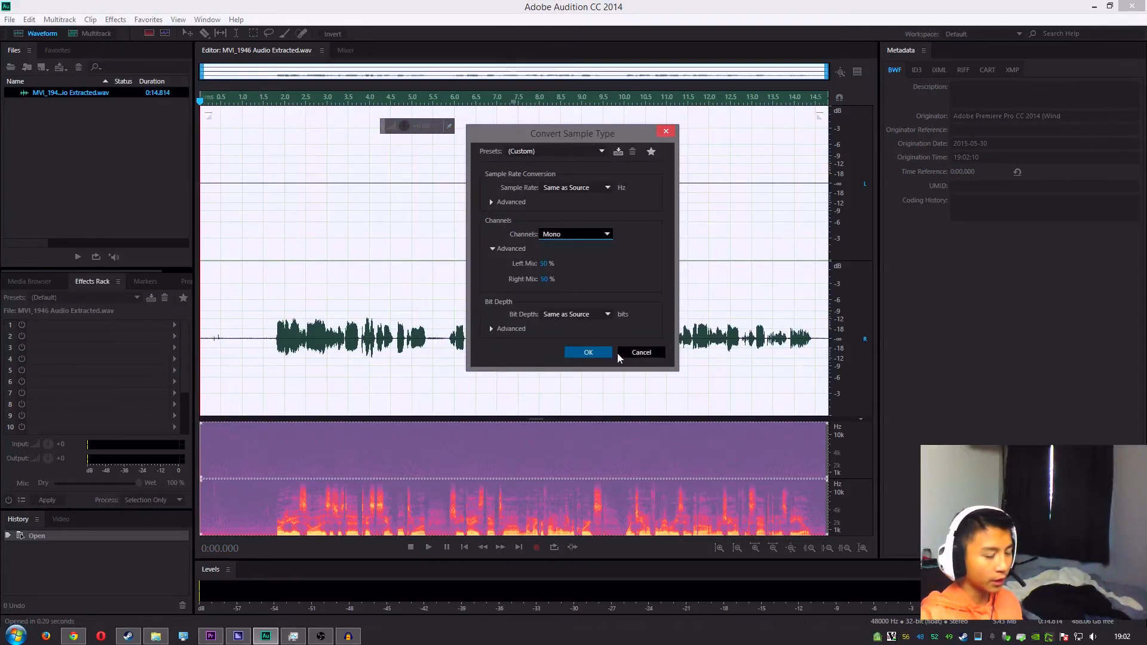